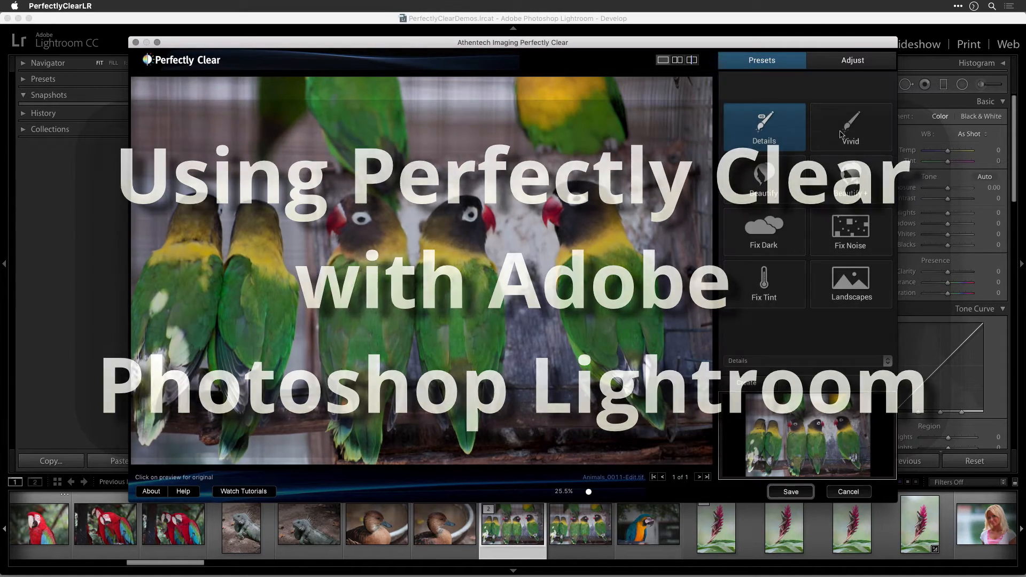
Step: Apply the Vivid preset to the lovebirds photo, then launch Lightroom with the spacesuit photo in Develop
left_click(850, 127)
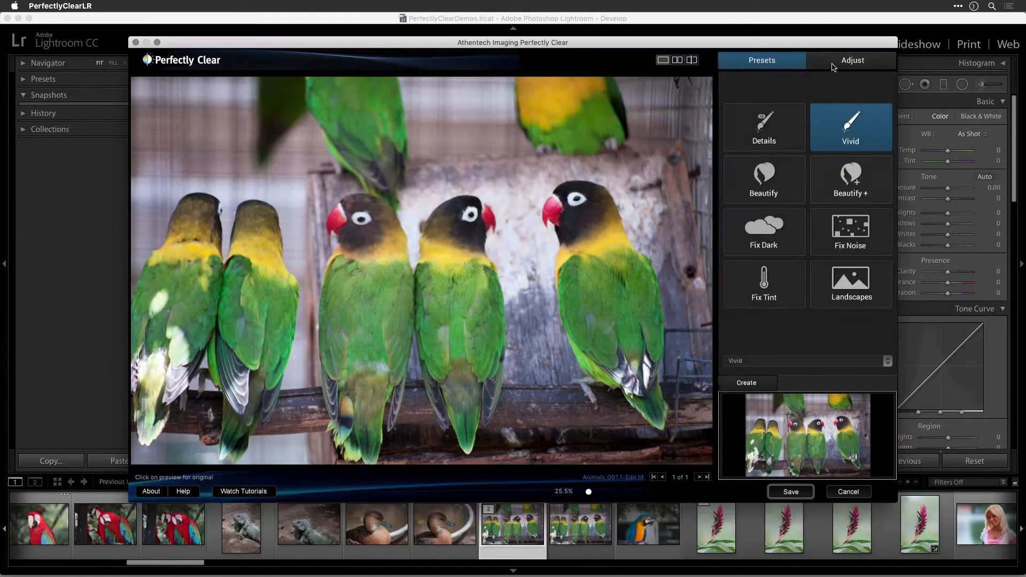
left_click(853, 60)
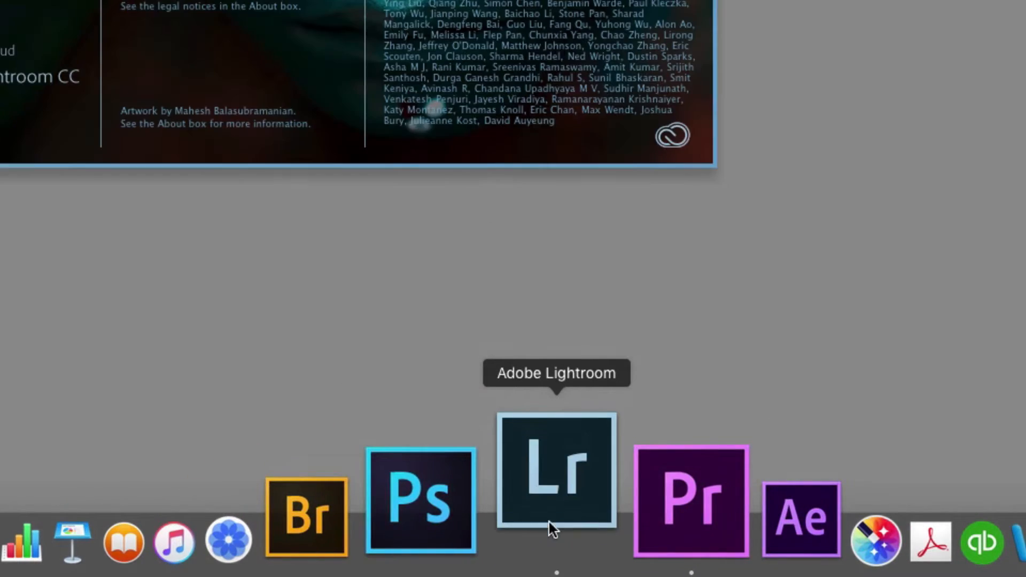
left_click(553, 485)
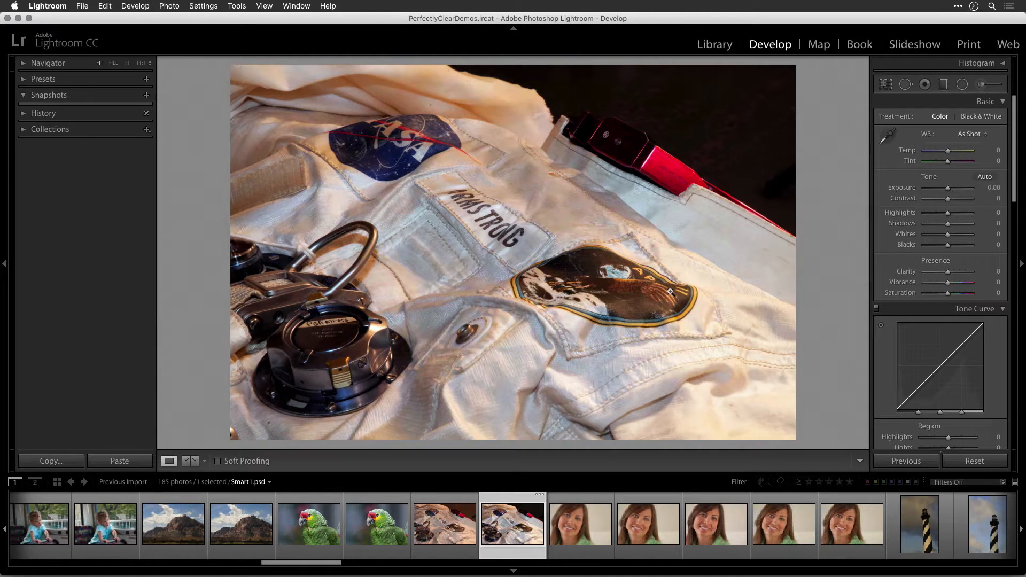
Step: Browse File > Export with Preset, then show the Library as a thumbnail grid with the parrot photos selected
left_click(976, 524)
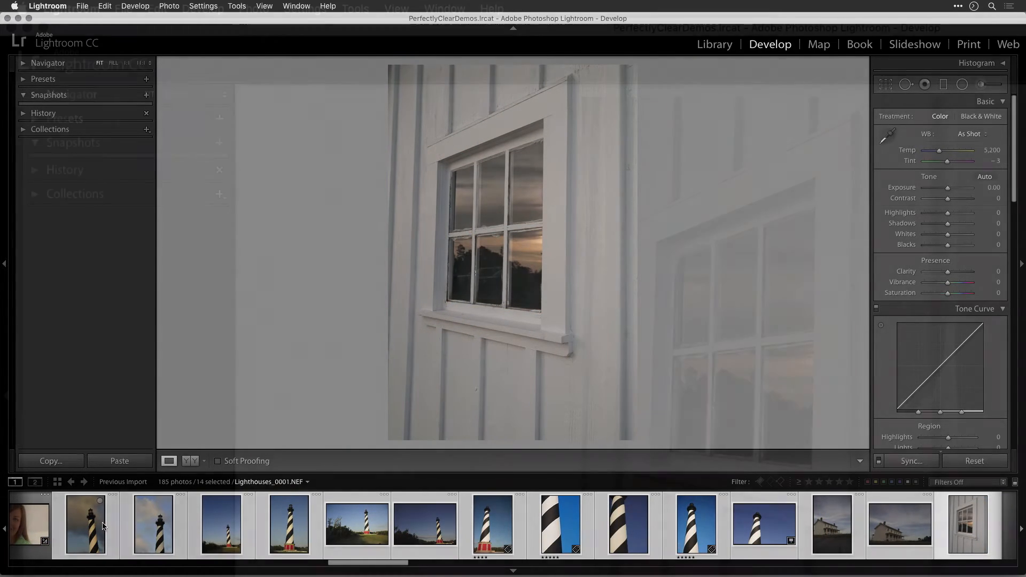
left_click(118, 8)
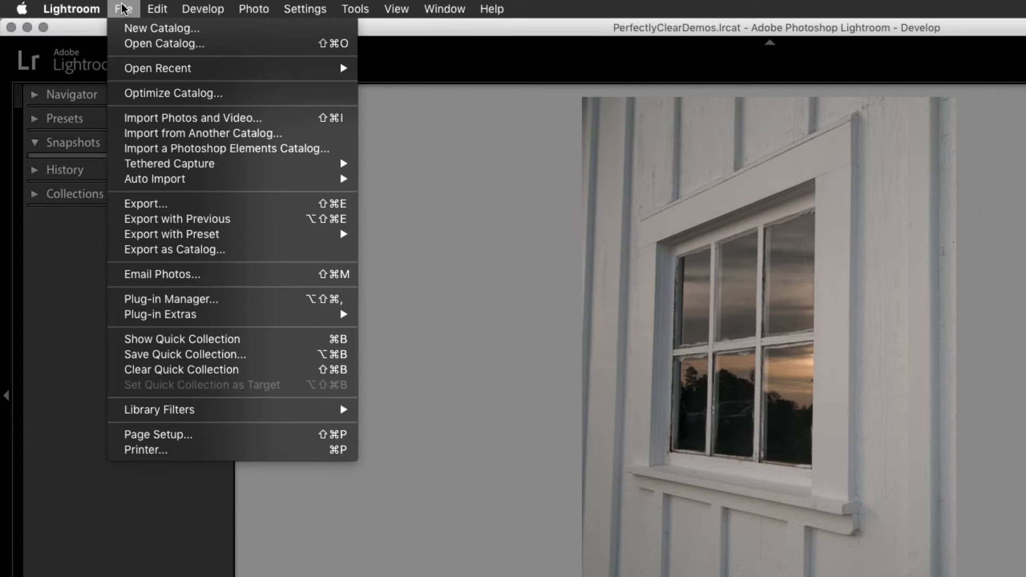
mouse_move(192, 237)
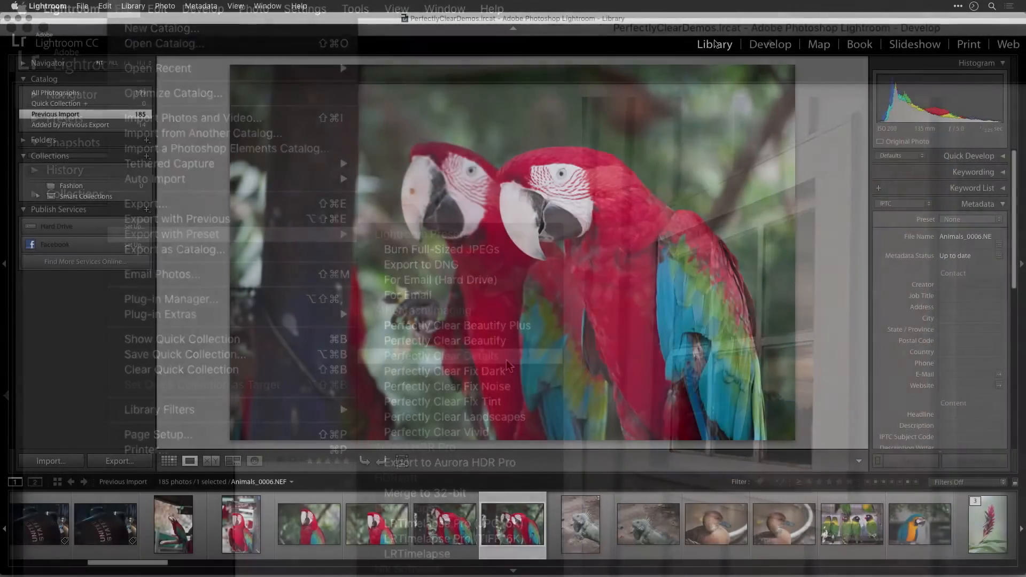
key("Escape")
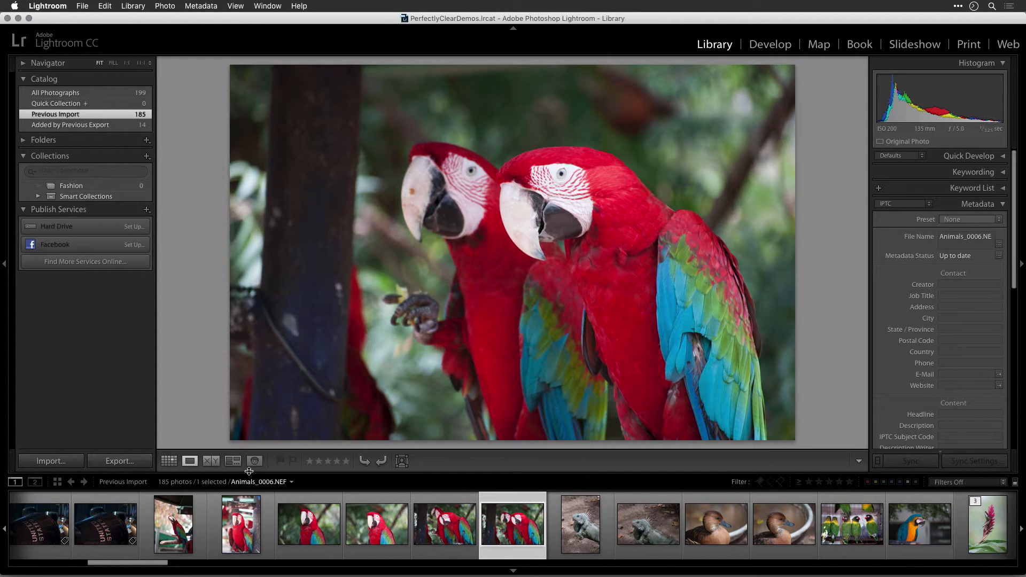
left_click(168, 461)
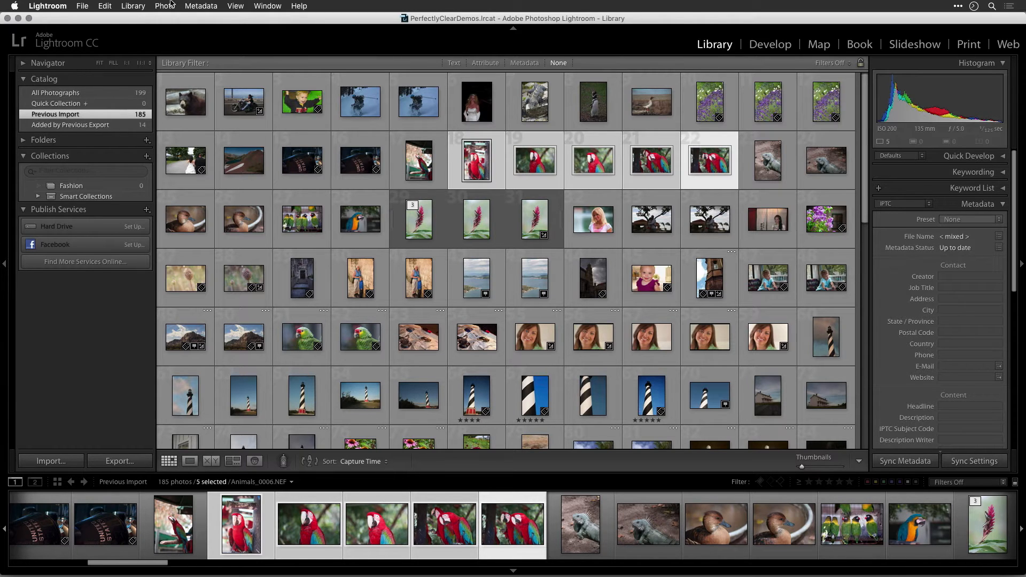
Step: Send the selected photos to PerfectlyClearLR via Photo > Edit In, reaching the edit options dialog
left_click(165, 5)
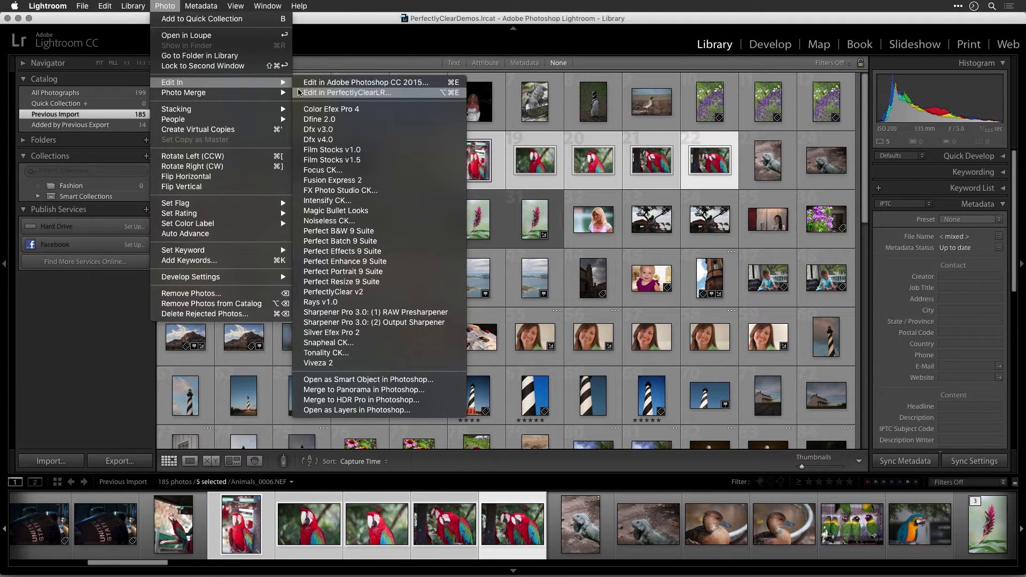
key("Escape")
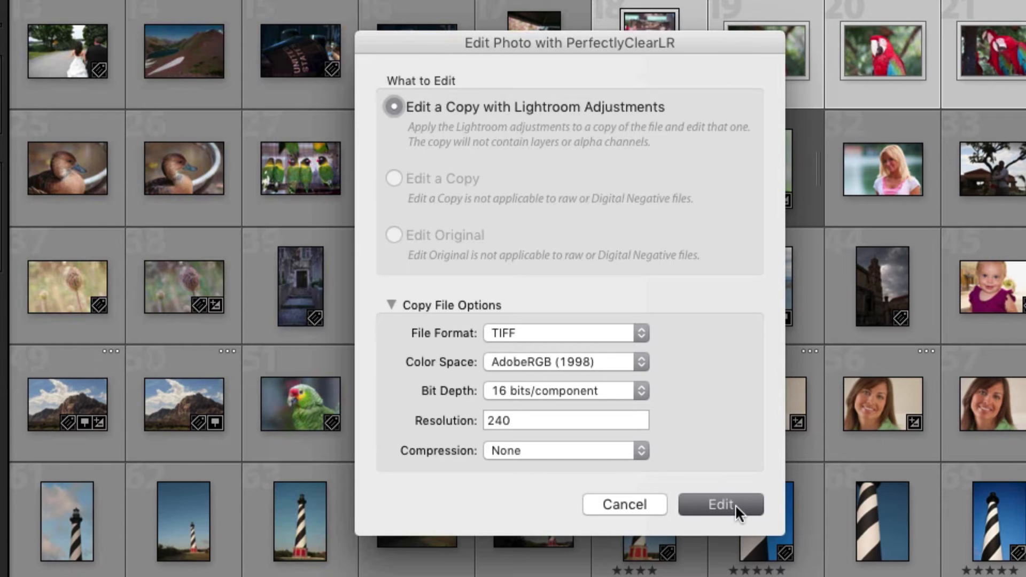
left_click(721, 504)
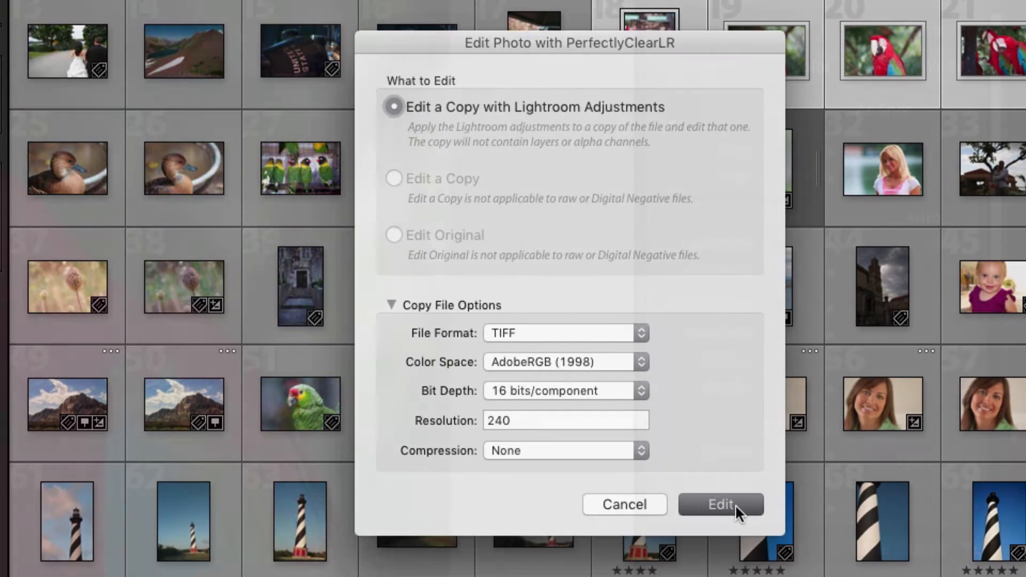
left_click(720, 504)
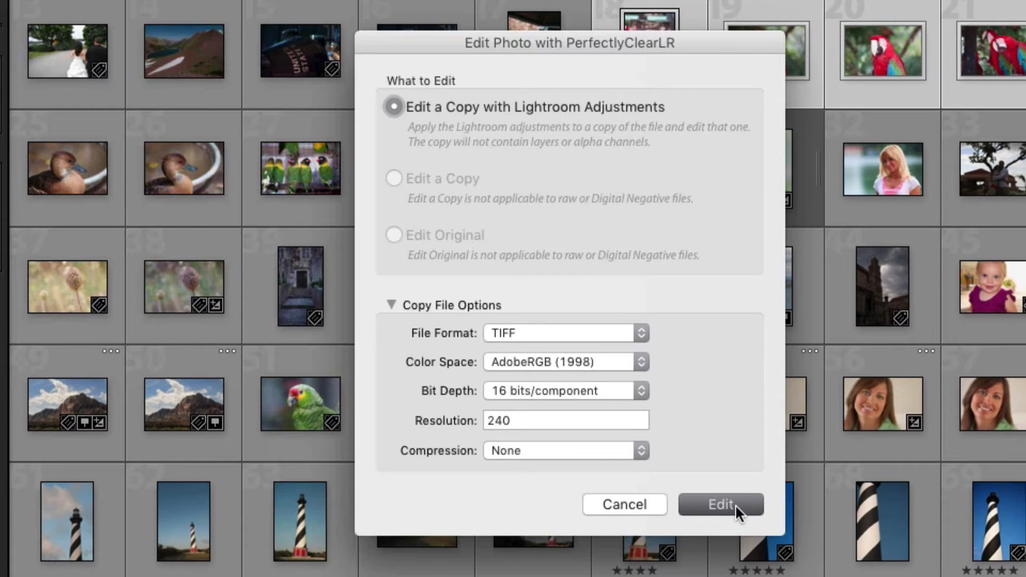
Step: Try Edit Original in the PerfectlyClearLR dialog, then settle on Edit a Copy of the original file
left_click(731, 504)
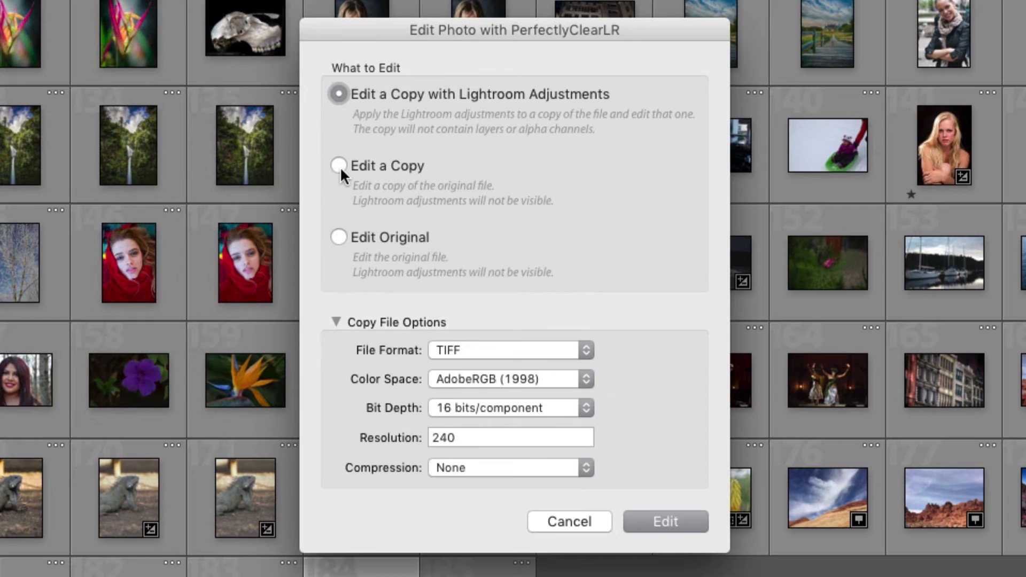
left_click(339, 165)
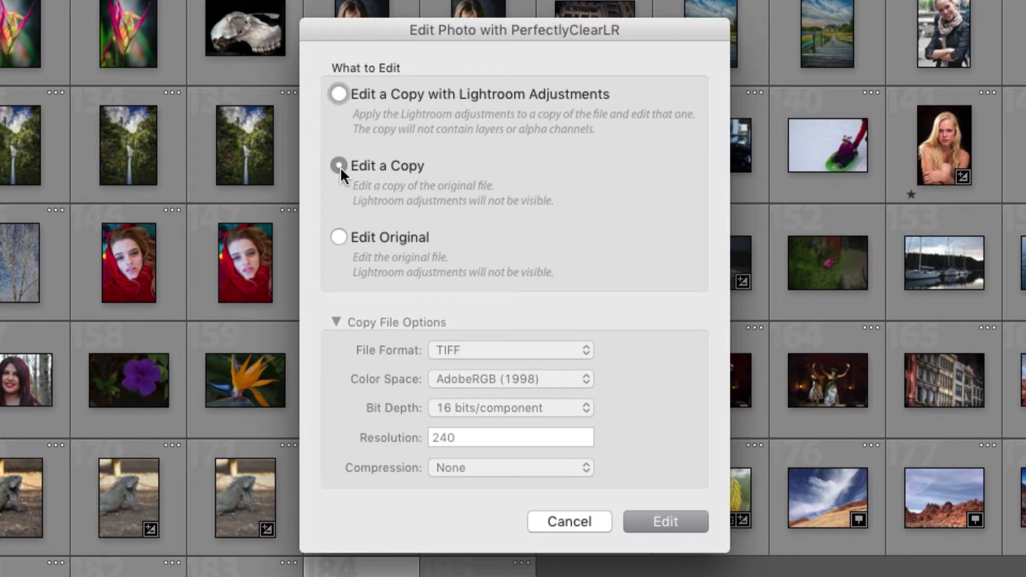
left_click(338, 237)
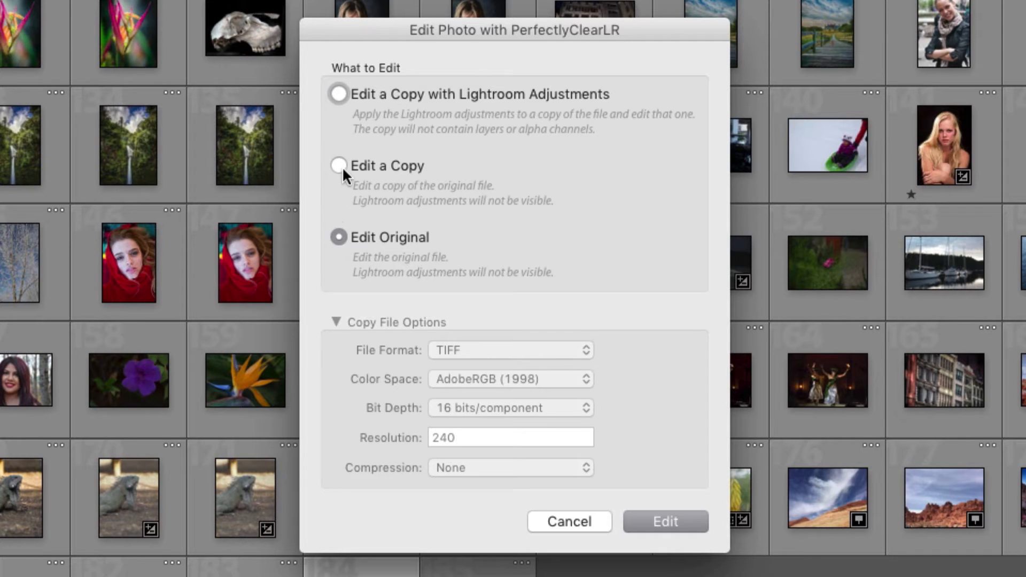
left_click(338, 166)
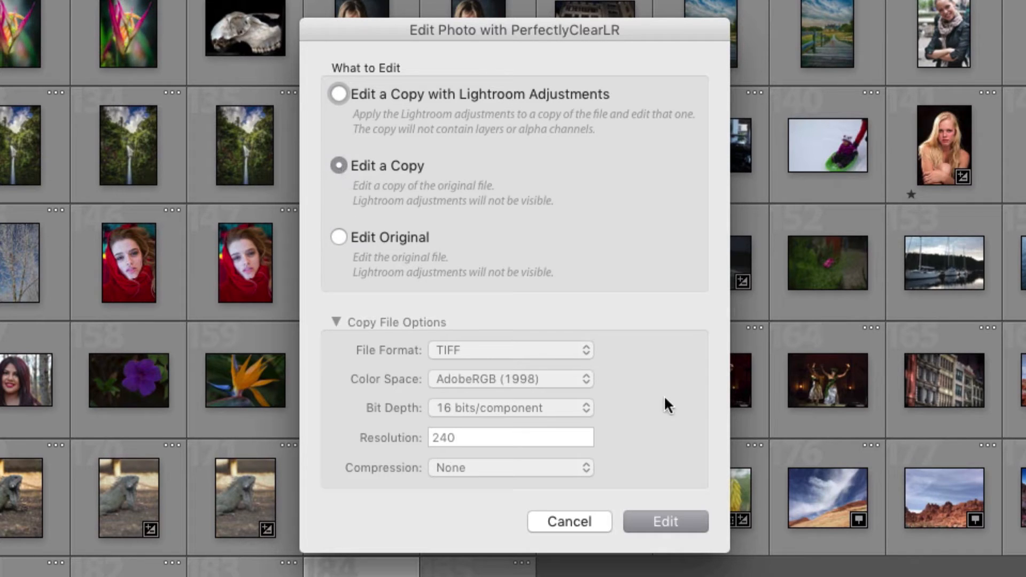
mouse_move(662, 524)
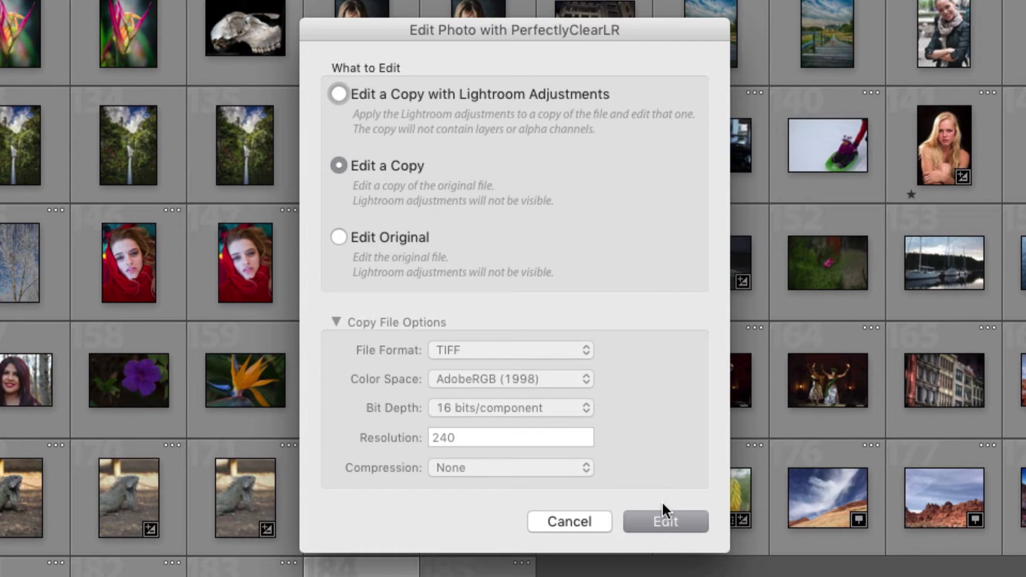
Step: Confirm Edit so the girl-on-spotted-horse photo opens in Perfectly Clear with the Details preset
left_click(666, 521)
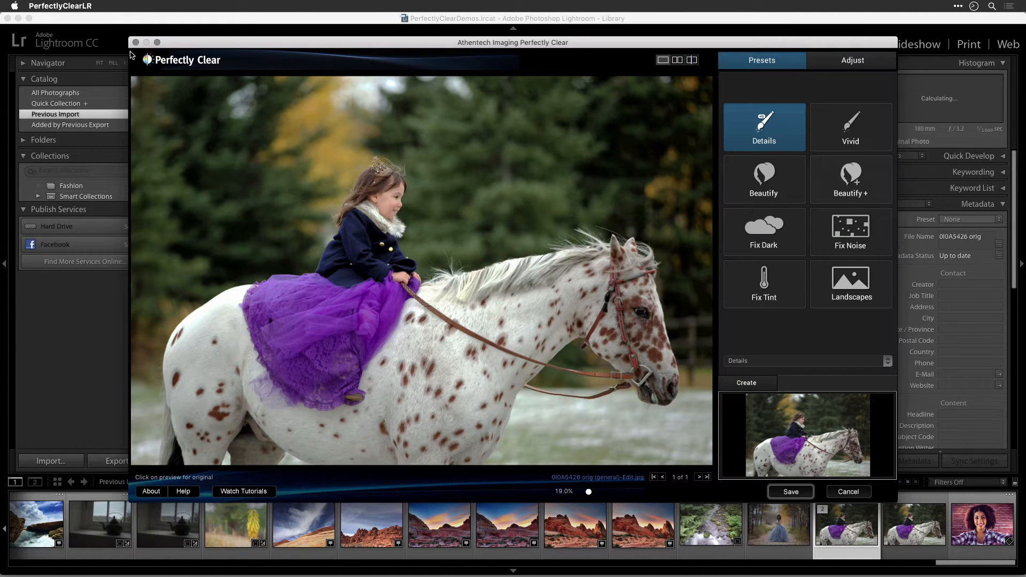
mouse_move(342, 160)
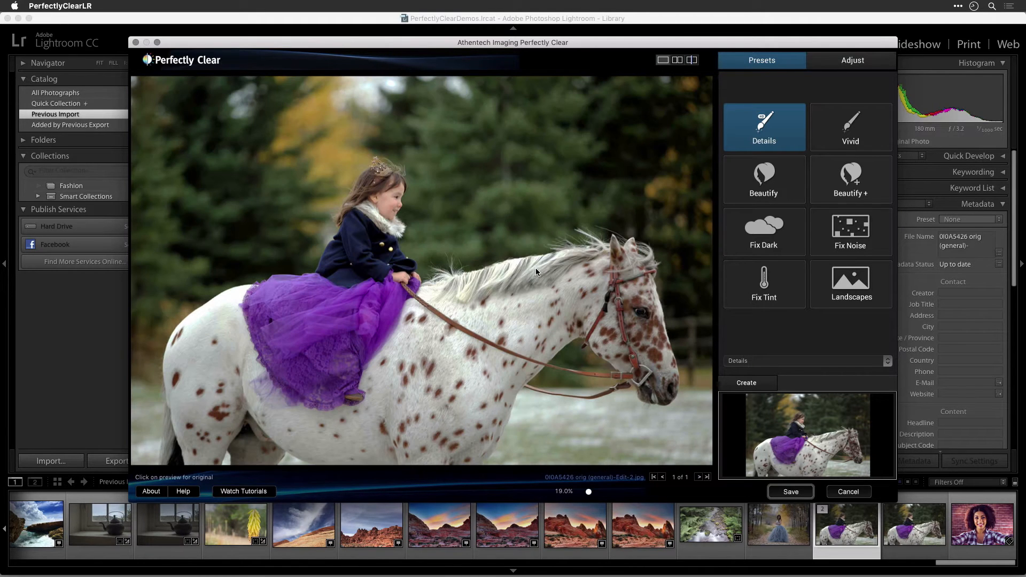
mouse_move(162, 211)
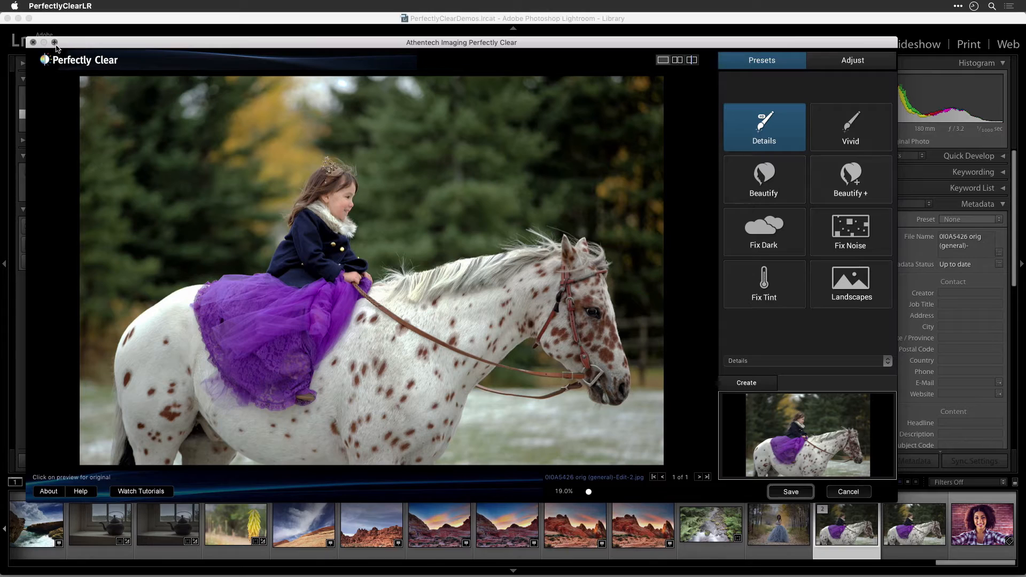
Step: Enlarge the Perfectly Clear window to full screen and zoom out until the whole horse photo fits
left_click(55, 43)
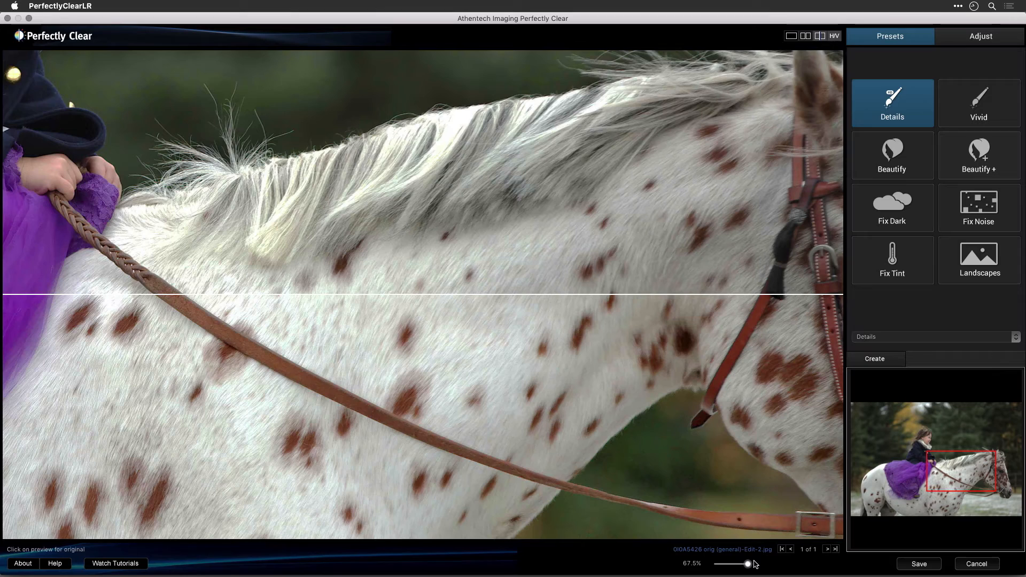
left_click_drag(749, 564, 718, 564)
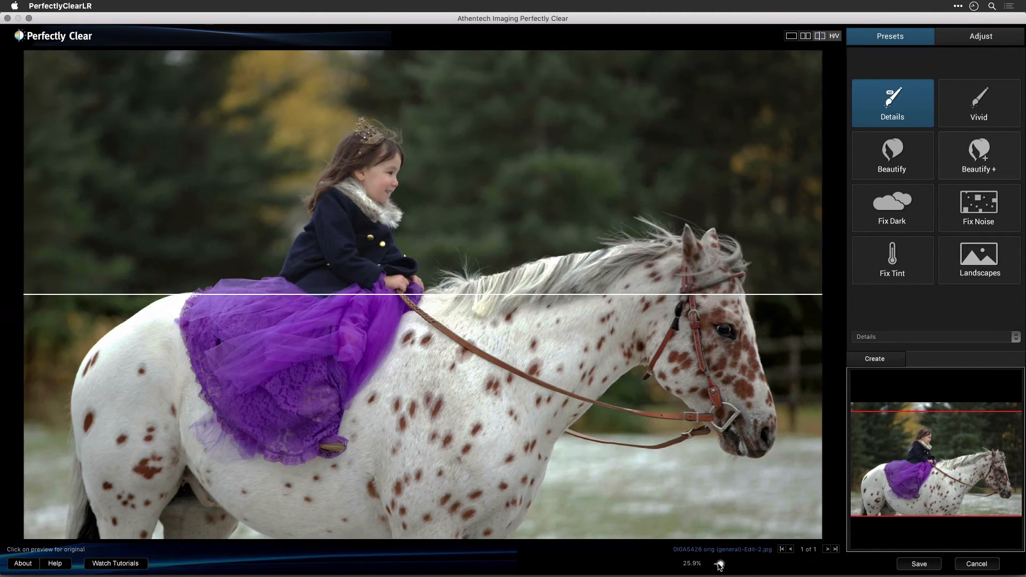
left_click_drag(718, 563, 716, 563)
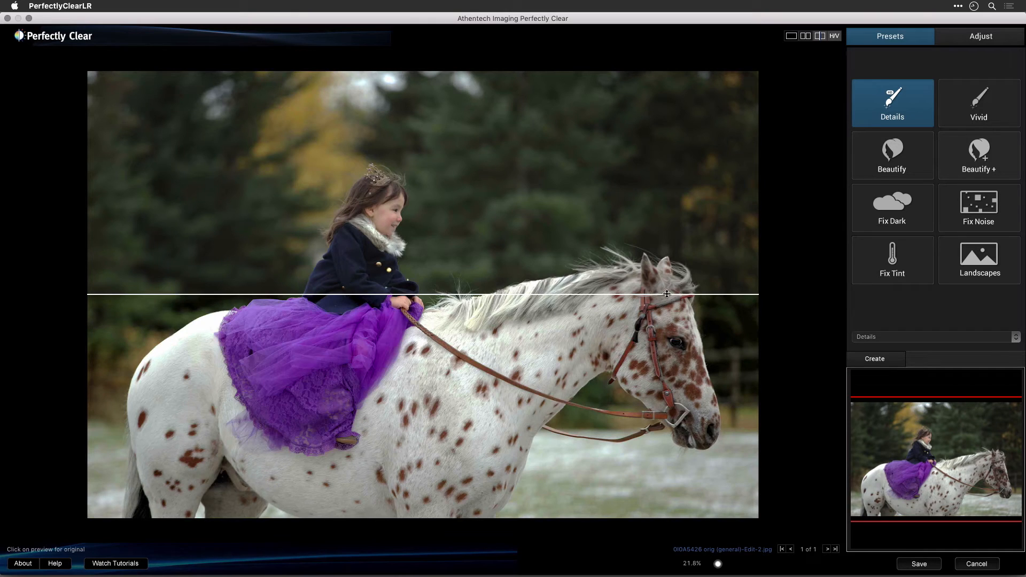
Step: Switch the before/after comparison to a vertical split and slide the divider across the photo
left_click_drag(666, 294, 637, 267)
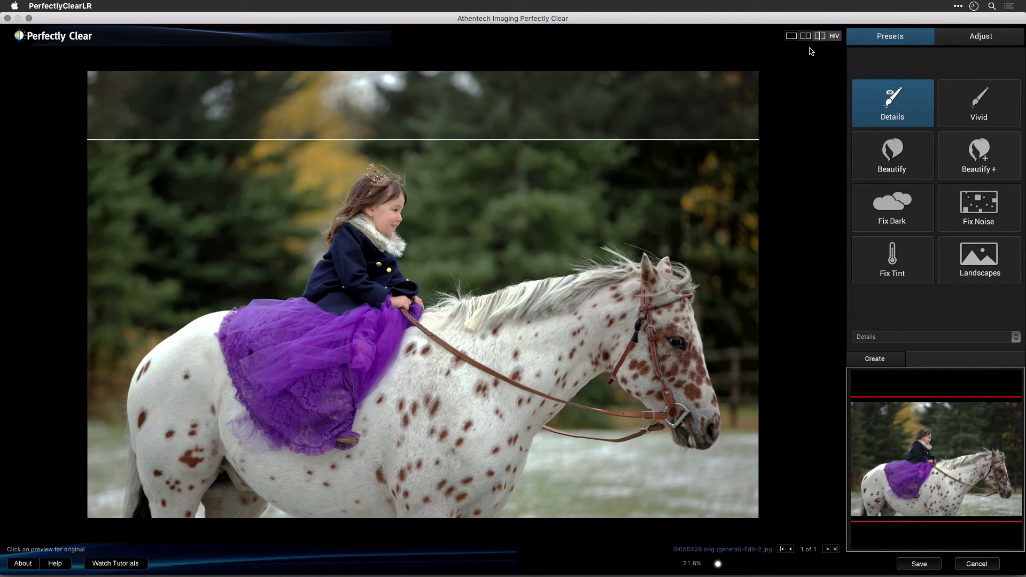
left_click(818, 36)
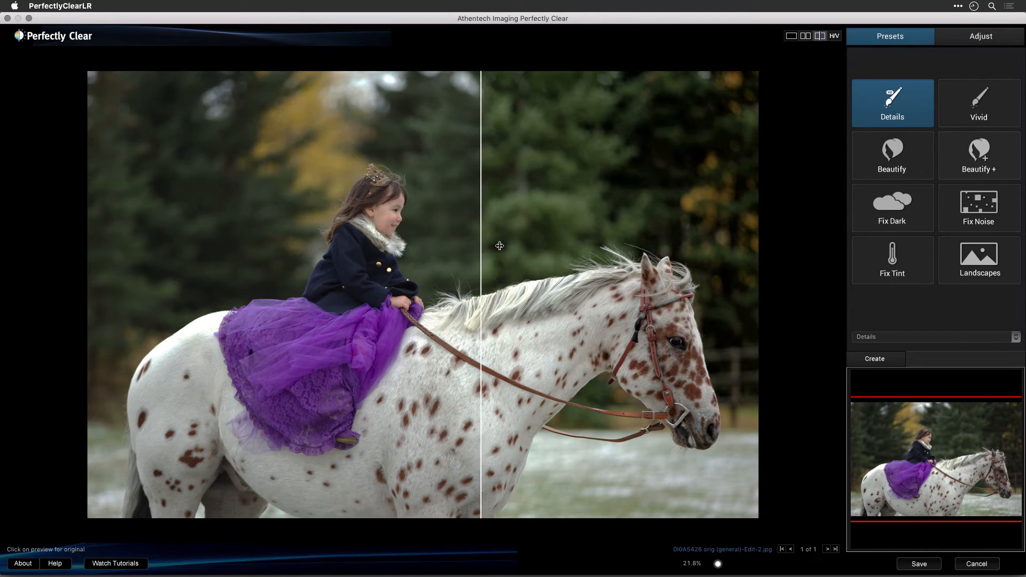
left_click_drag(480, 246, 199, 261)
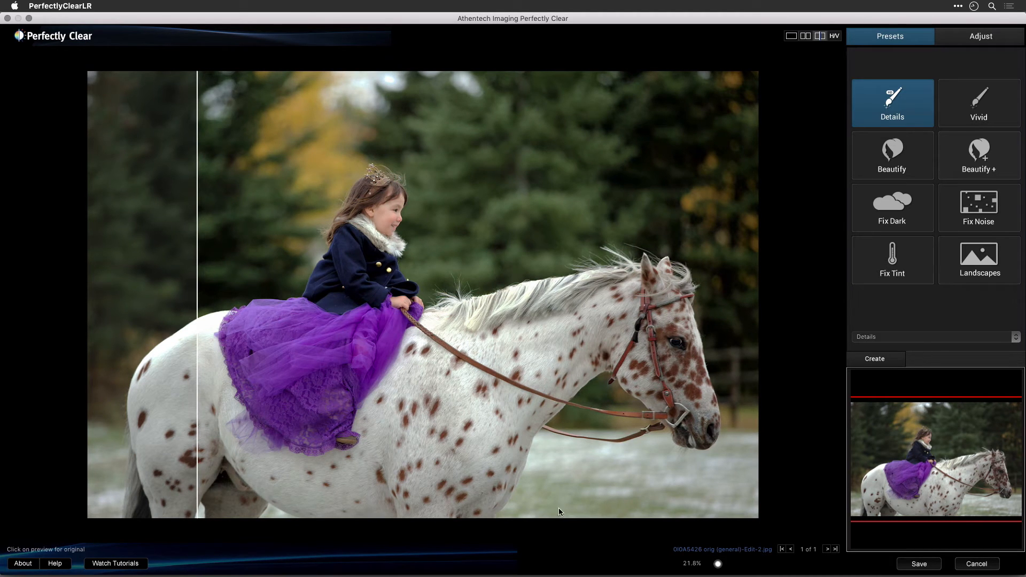
Step: Inspect the purple dress lace at full magnification, then show the whole photo as a single corrected view
left_click_drag(718, 563, 727, 563)
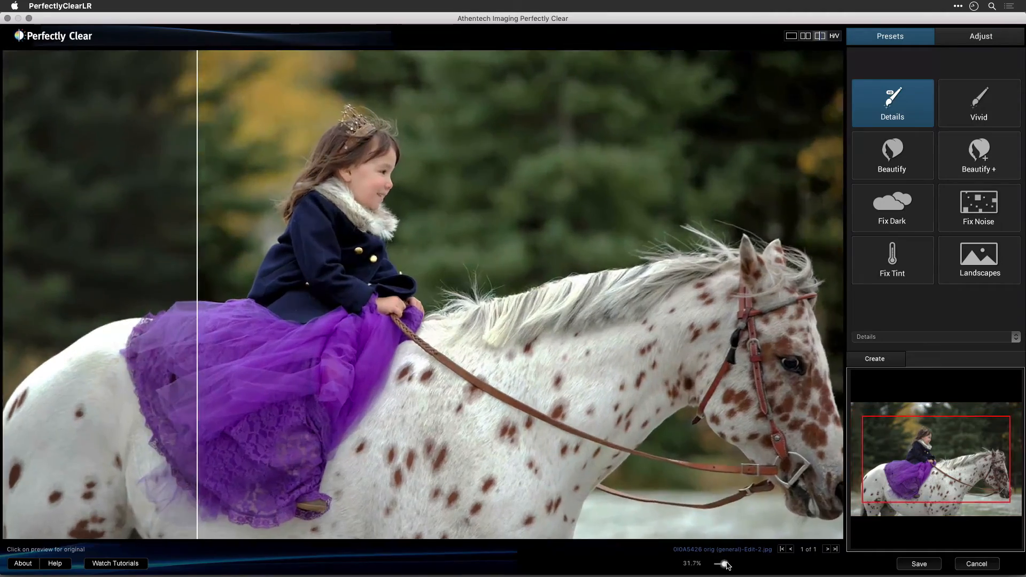
left_click_drag(727, 563, 757, 563)
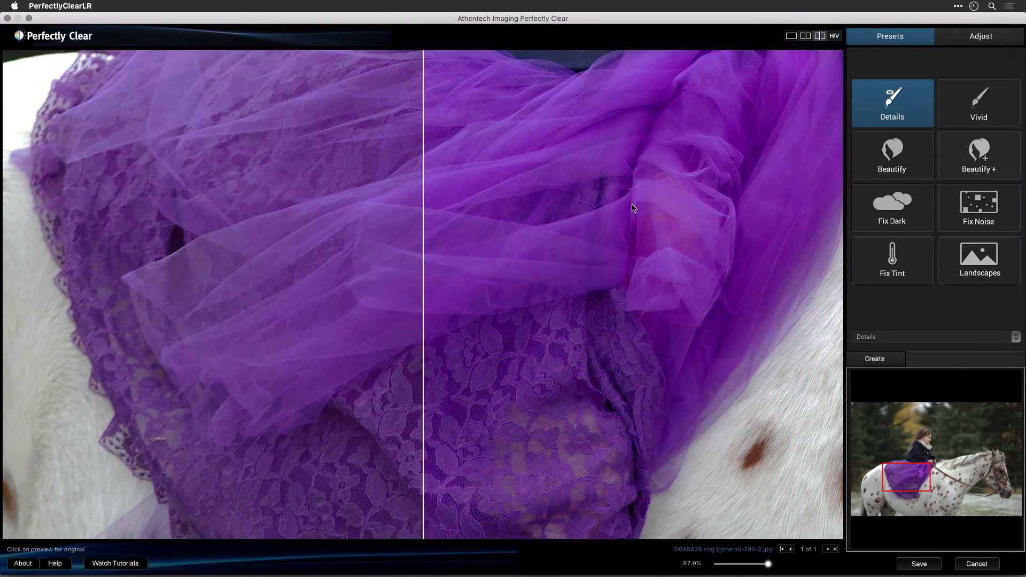
mouse_move(629, 228)
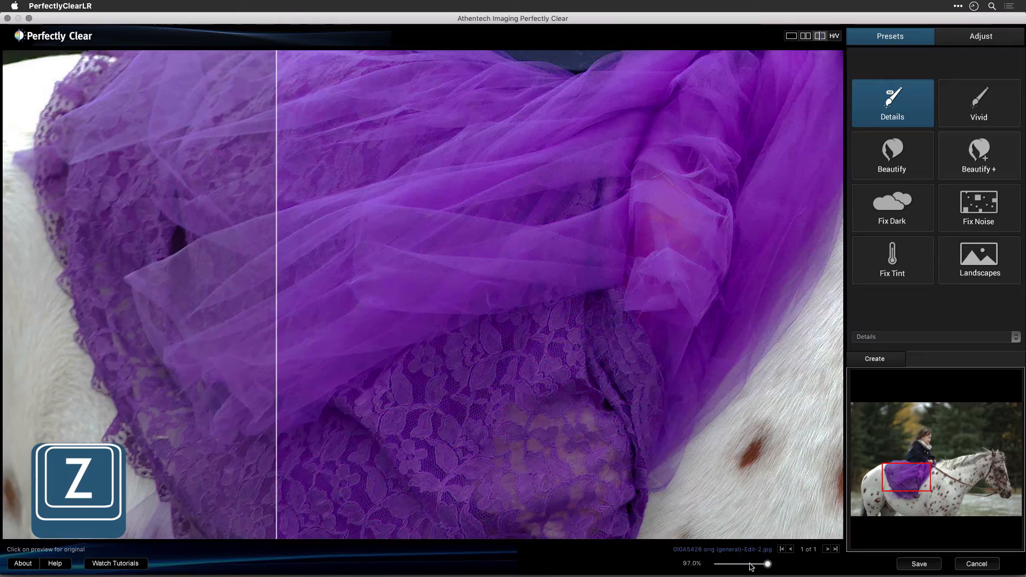
left_click_drag(767, 565, 744, 564)
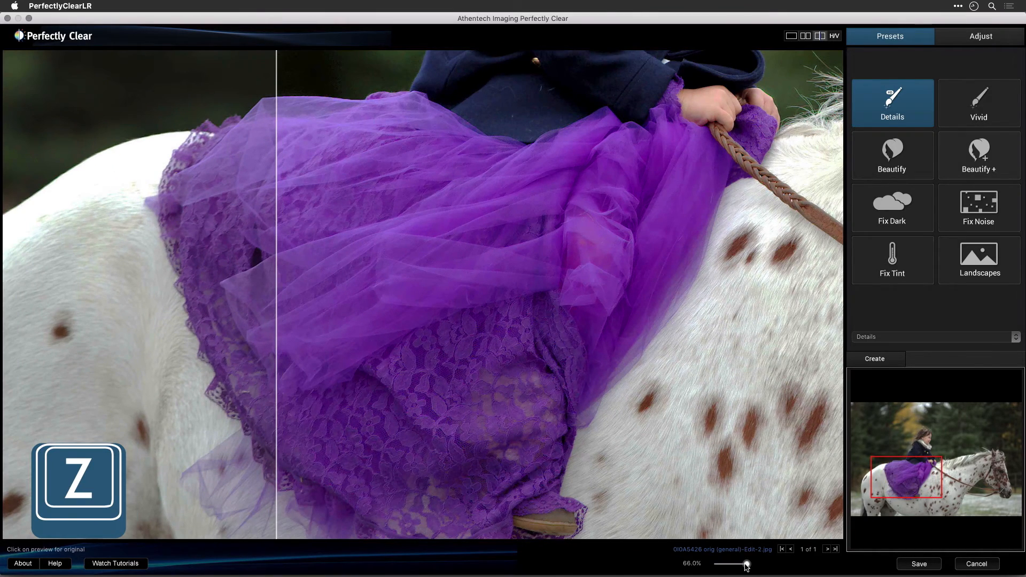
left_click_drag(744, 564, 771, 564)
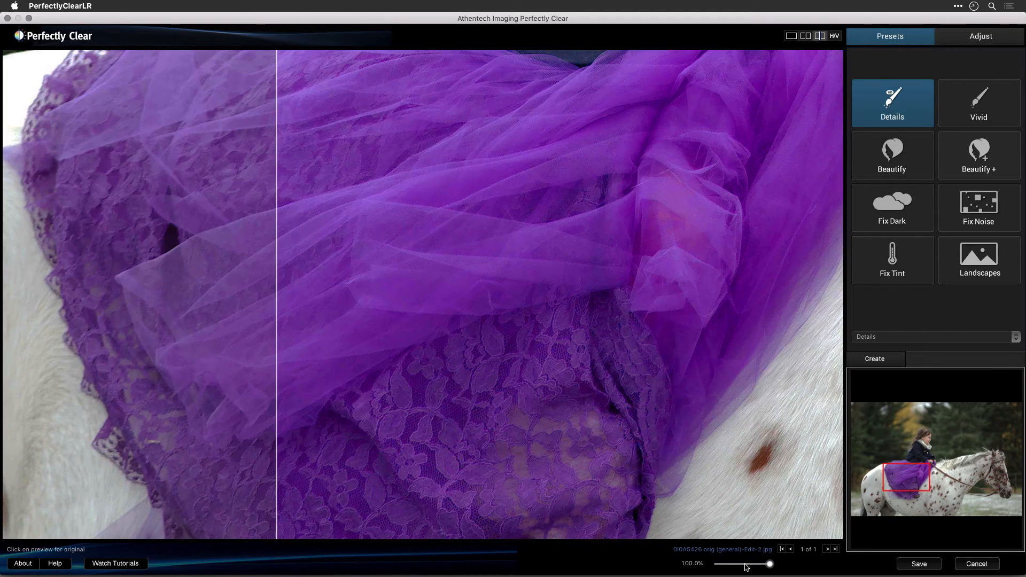
left_click(791, 36)
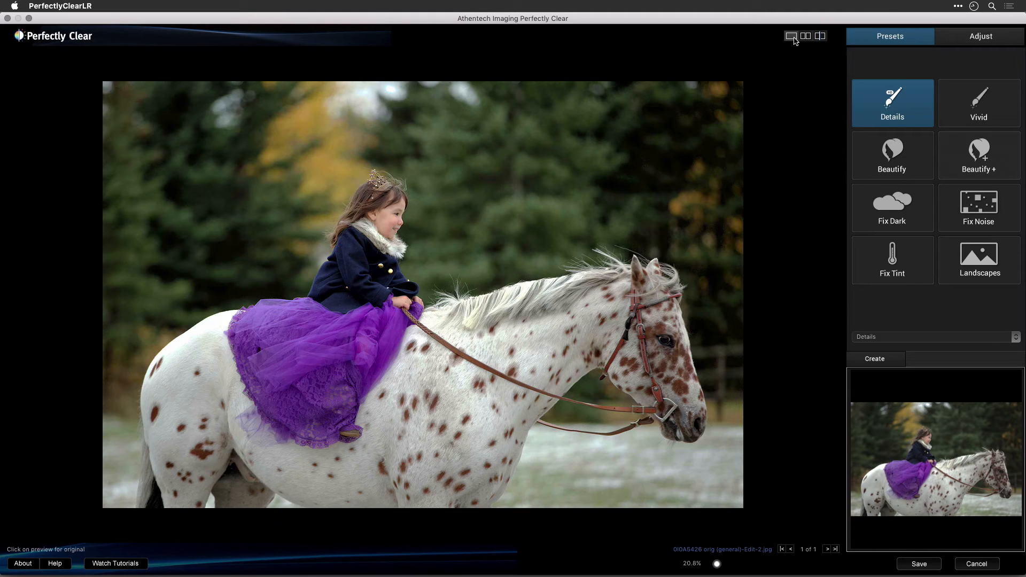
left_click(978, 103)
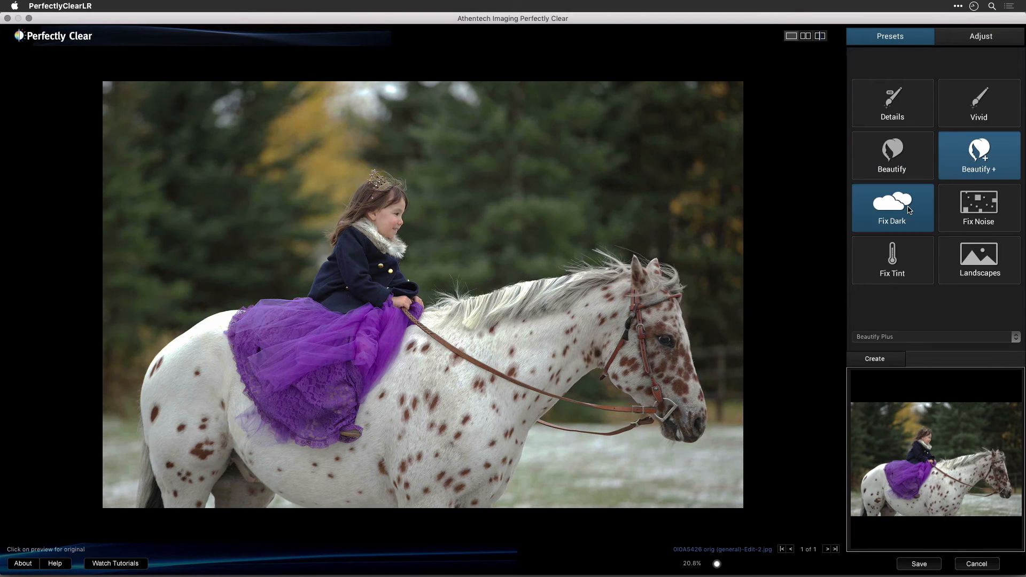
left_click(979, 207)
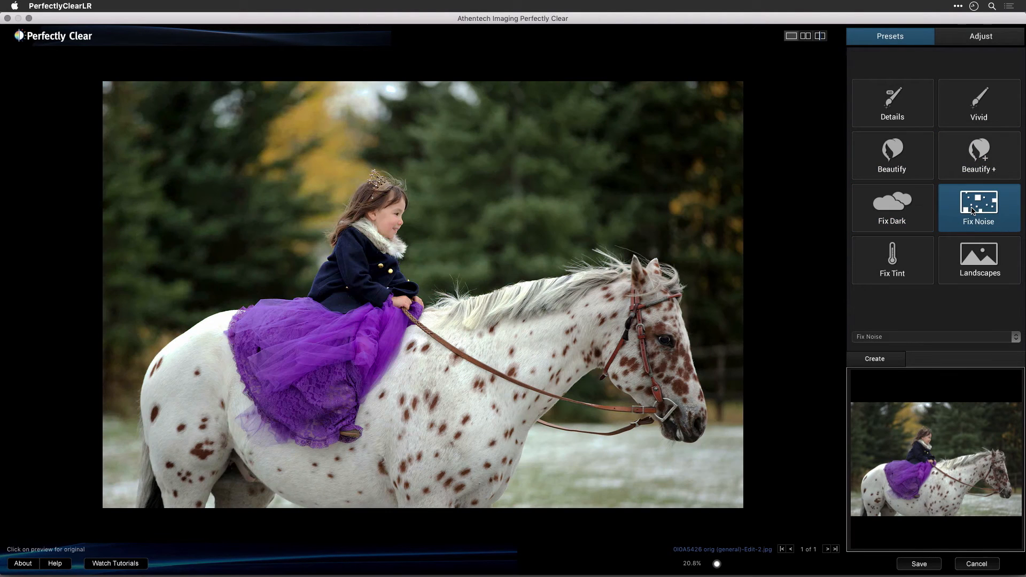
left_click(891, 259)
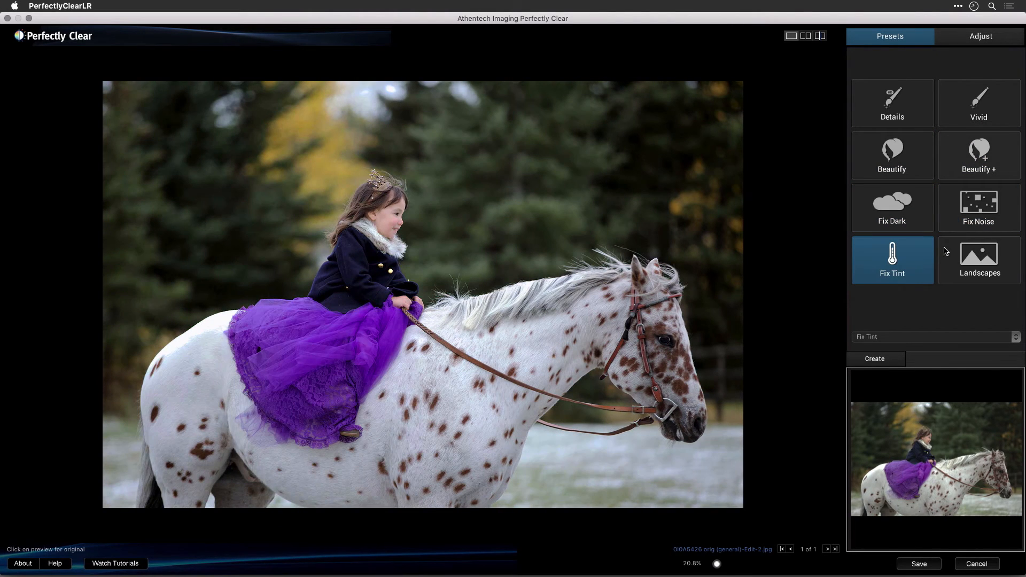
left_click(979, 259)
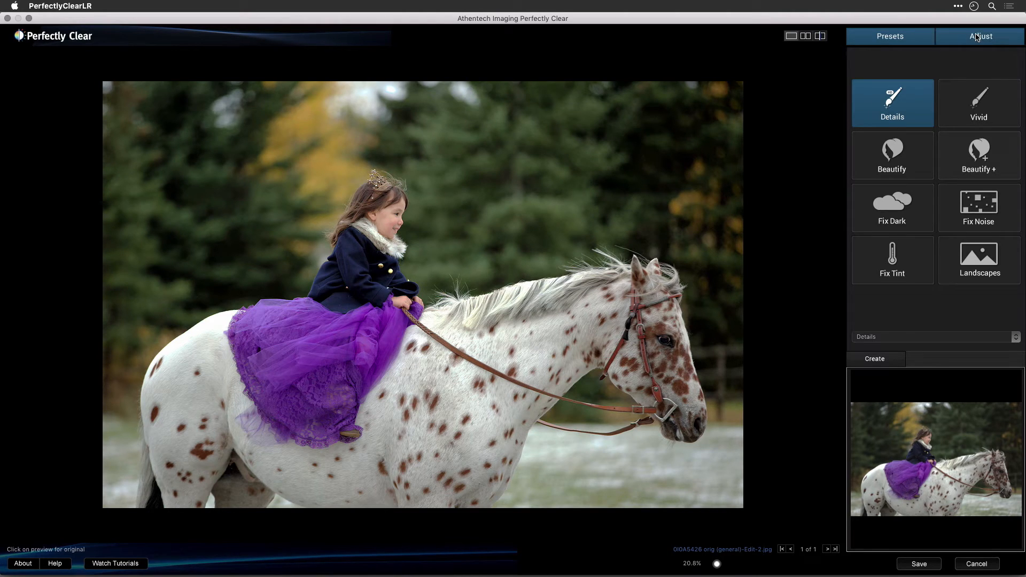
Step: In Adjust, set Depth to High Def, enable Fidelity, and raise Sharpening and Perfectly Smooth
left_click(978, 36)
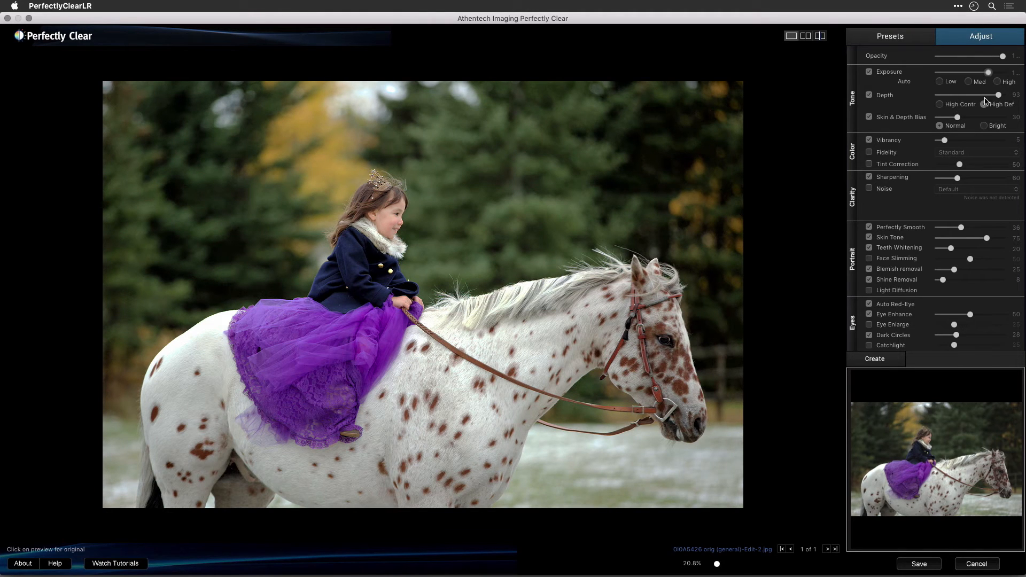
left_click(984, 105)
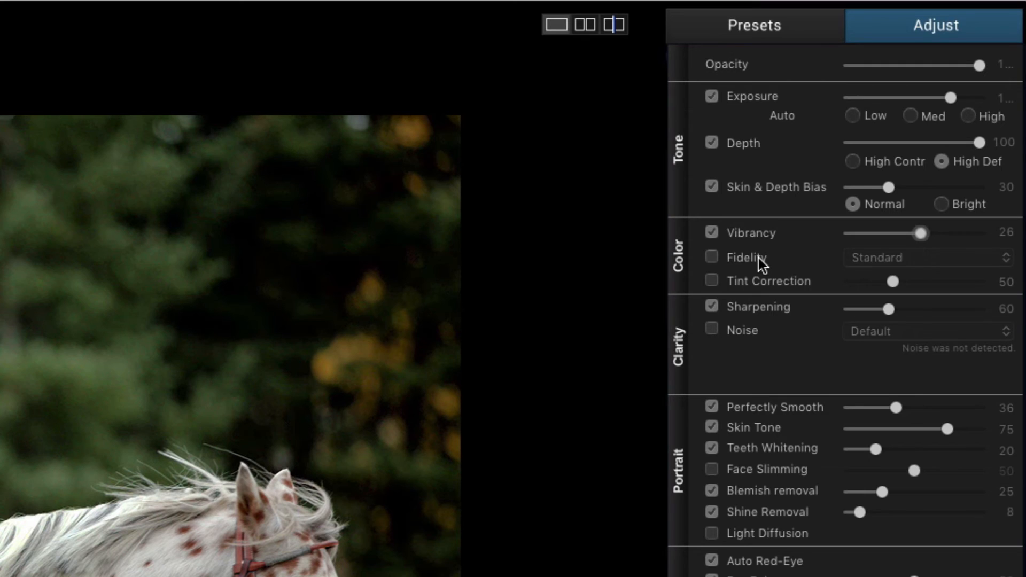
left_click(711, 257)
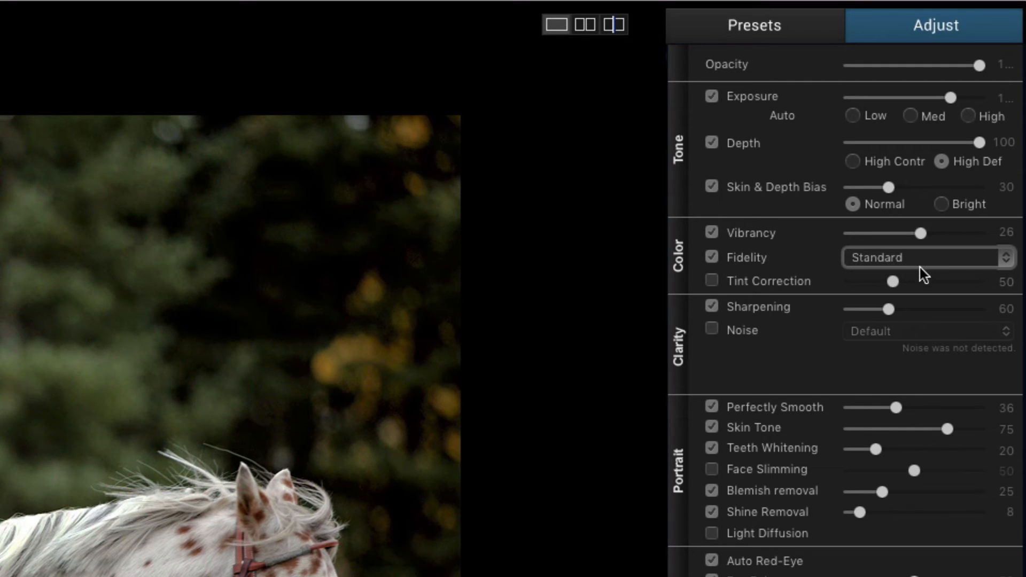
left_click_drag(888, 308, 929, 308)
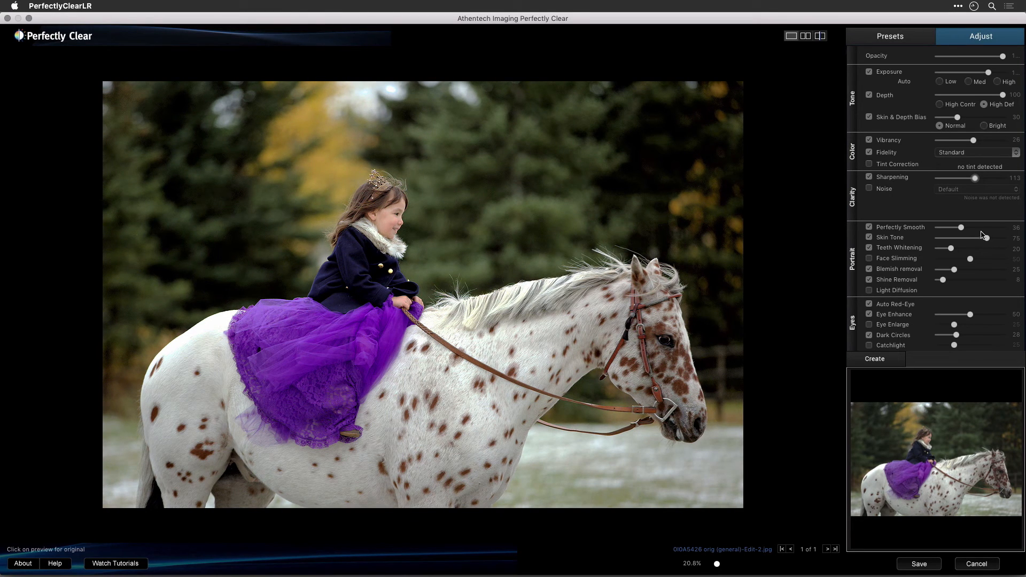
left_click_drag(959, 227, 974, 227)
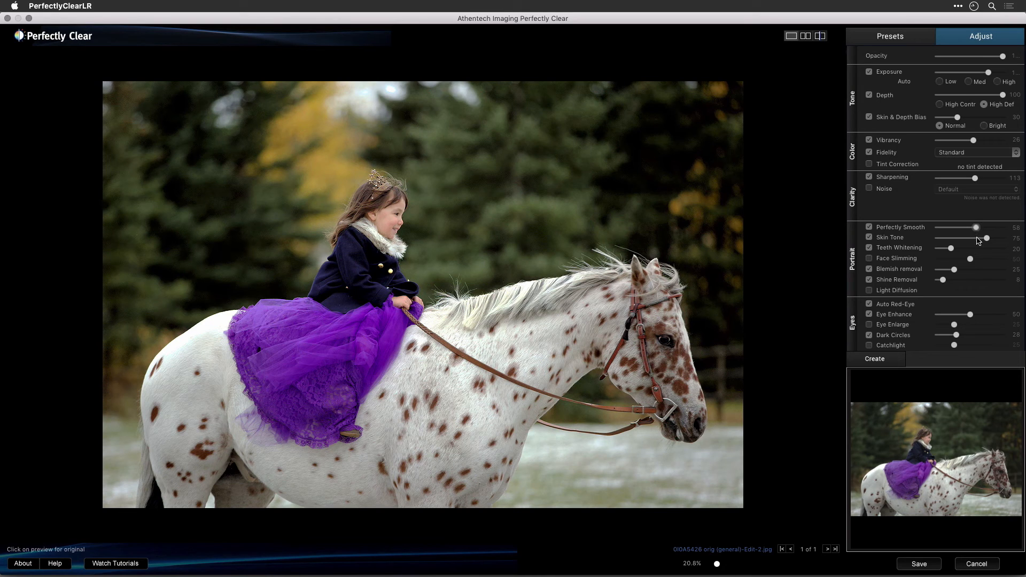
mouse_move(925, 277)
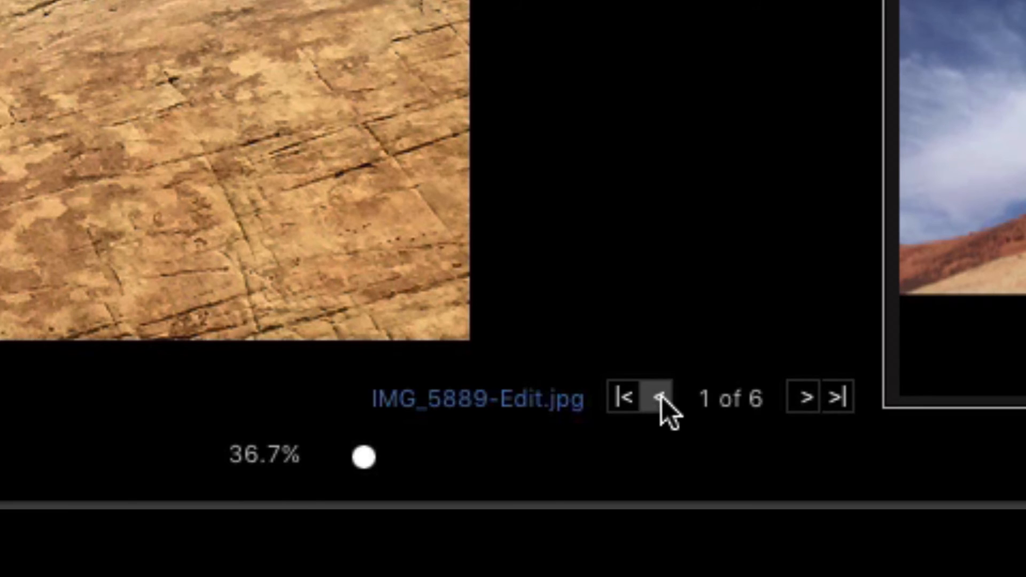
Step: Step through the loaded batch to the fifth of six photos, the red rock sunset
left_click(805, 397)
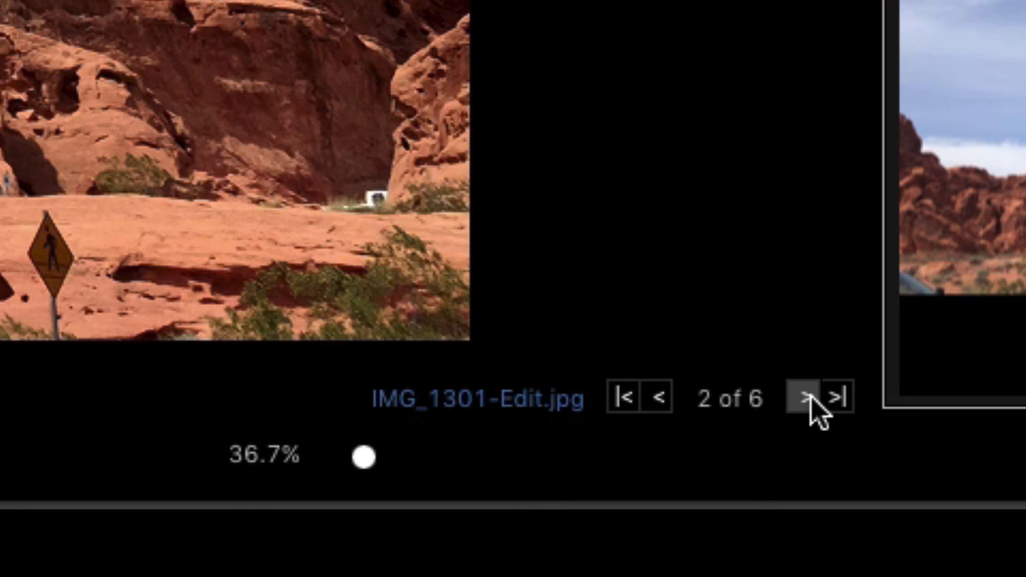
left_click(804, 398)
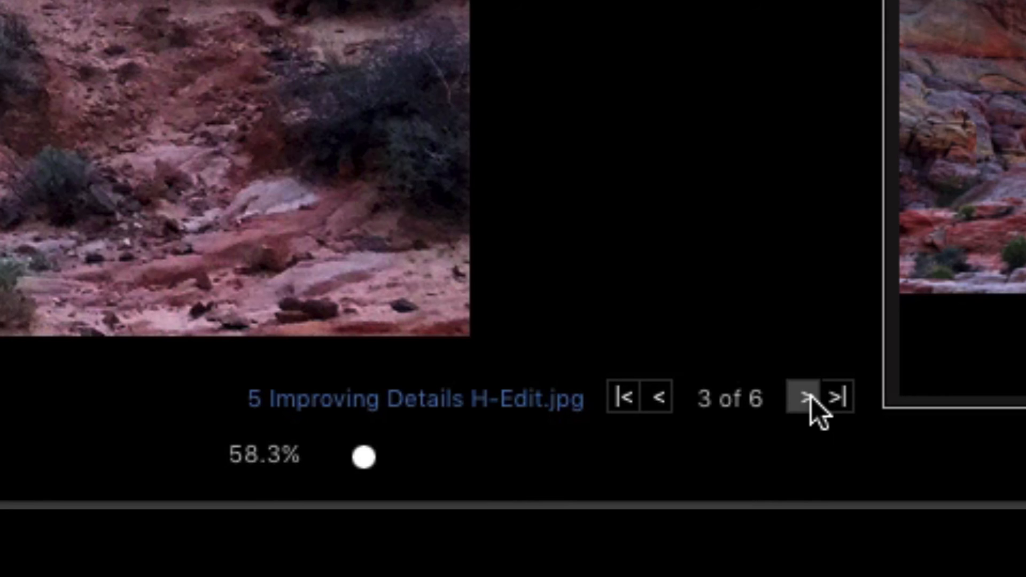
left_click(806, 398)
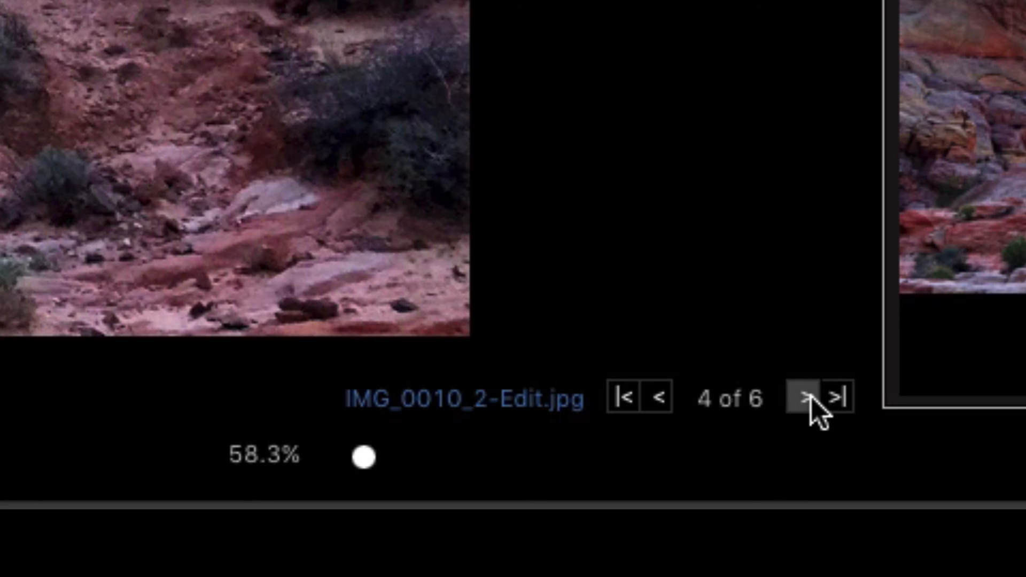
left_click(801, 399)
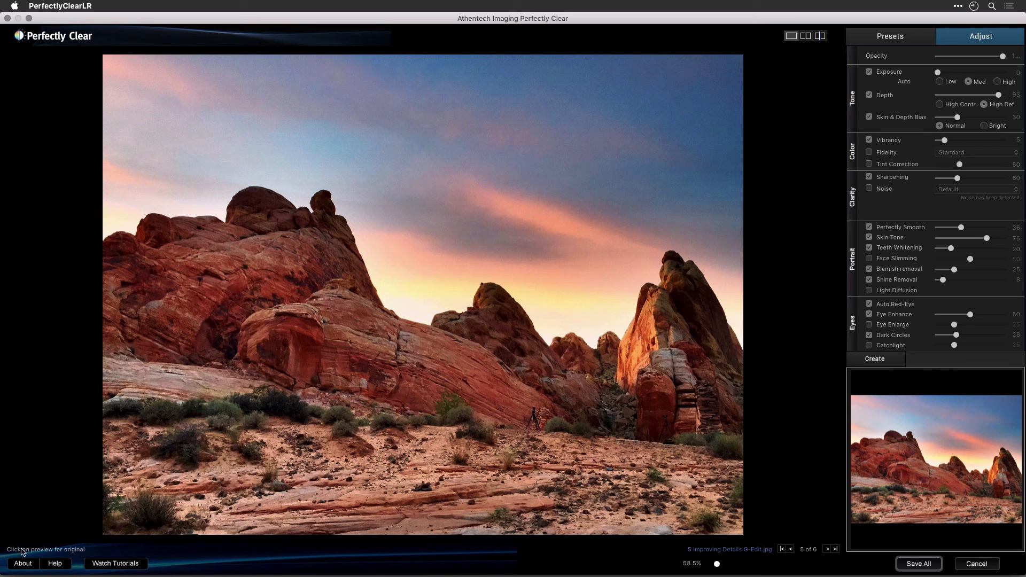
left_click(21, 564)
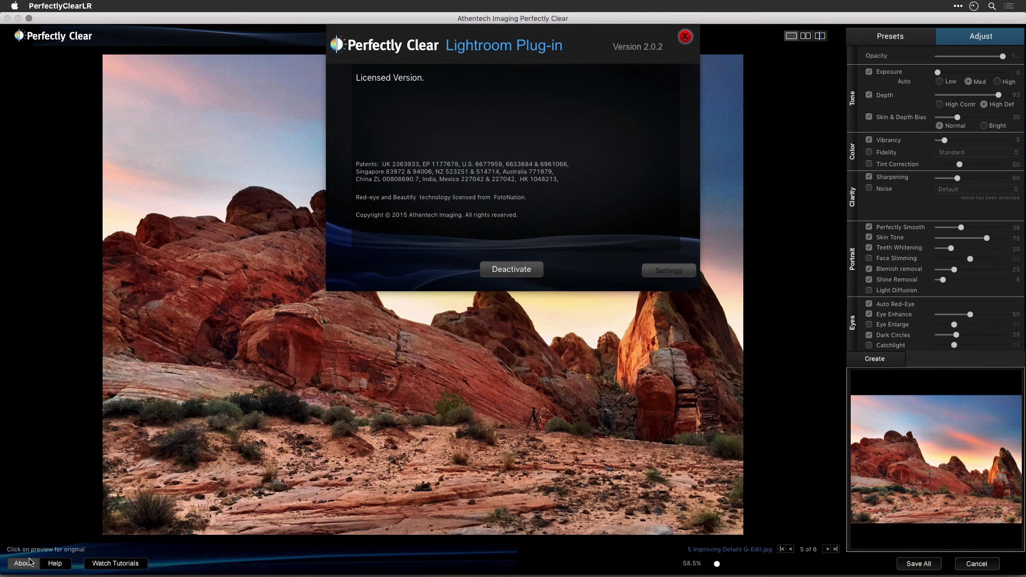
mouse_move(250, 292)
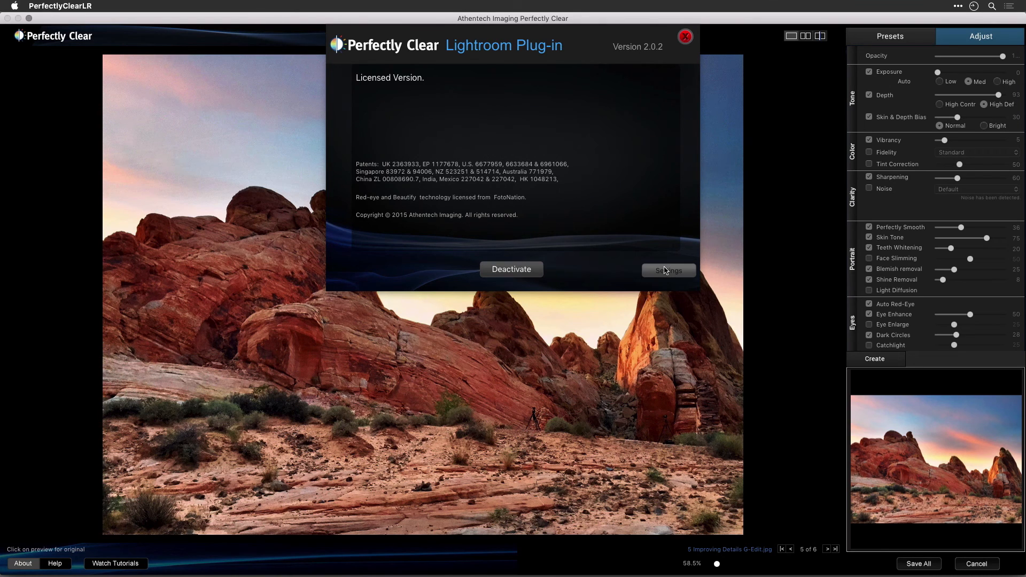
left_click(668, 269)
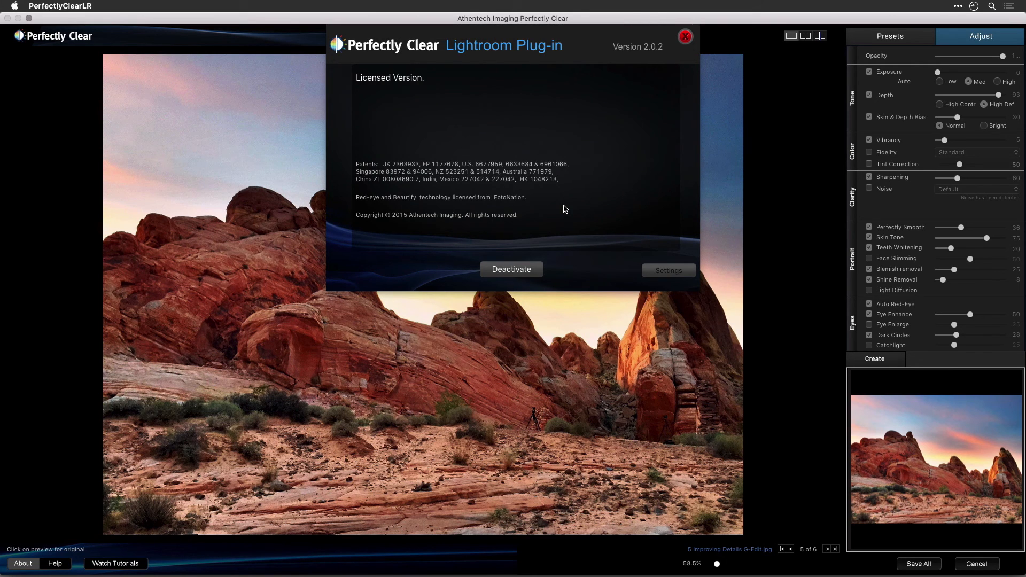
mouse_move(678, 41)
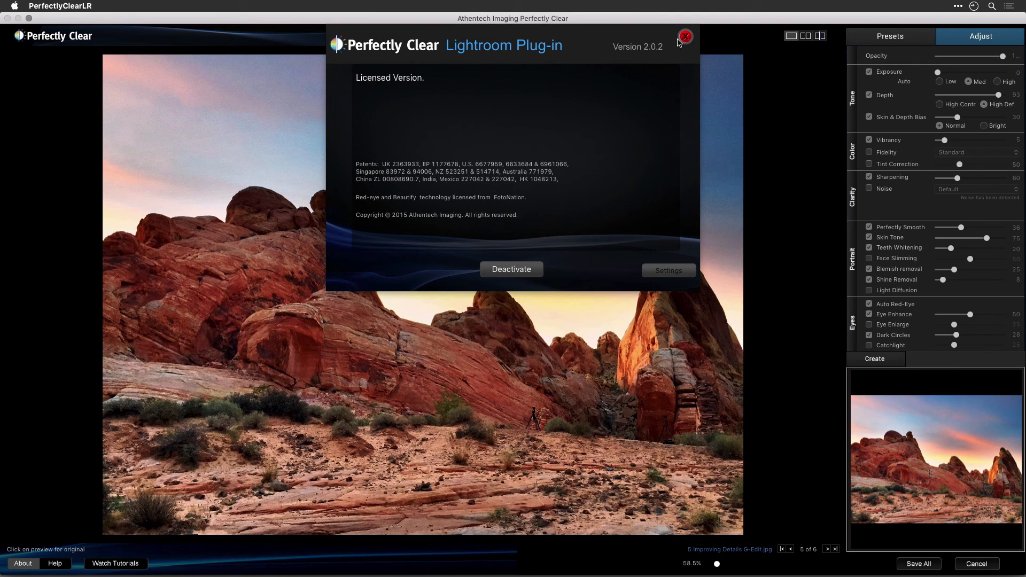
left_click(686, 36)
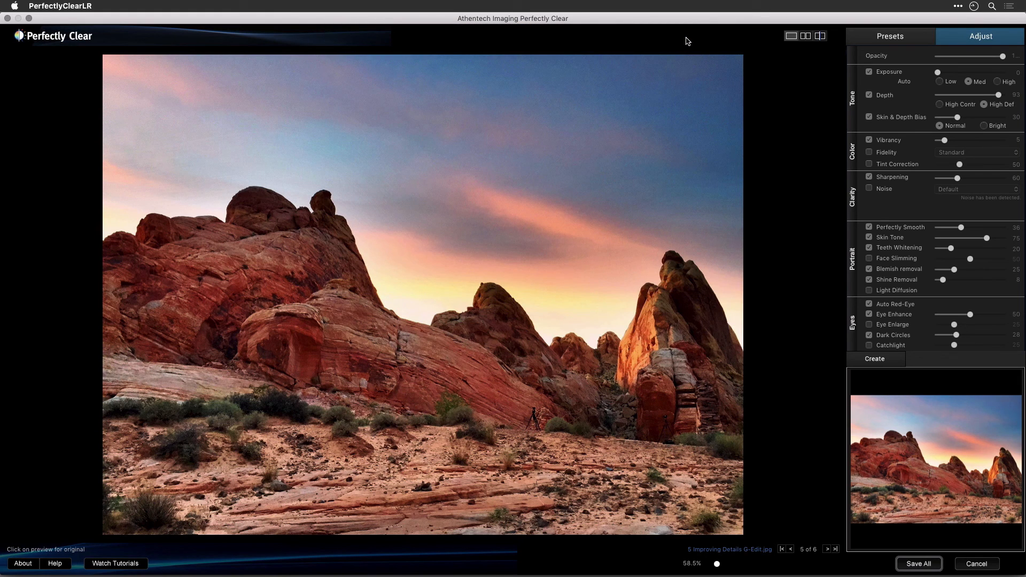